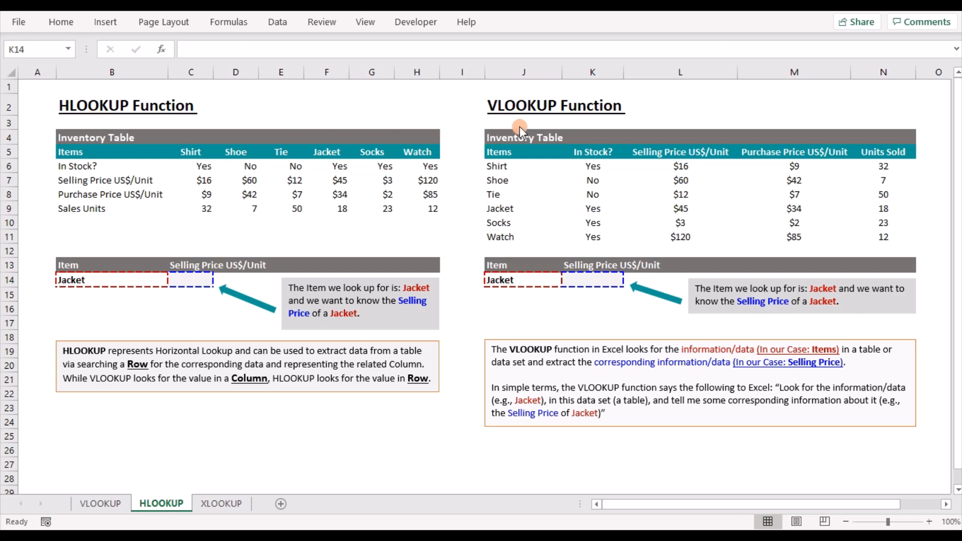
mouse_move(690, 107)
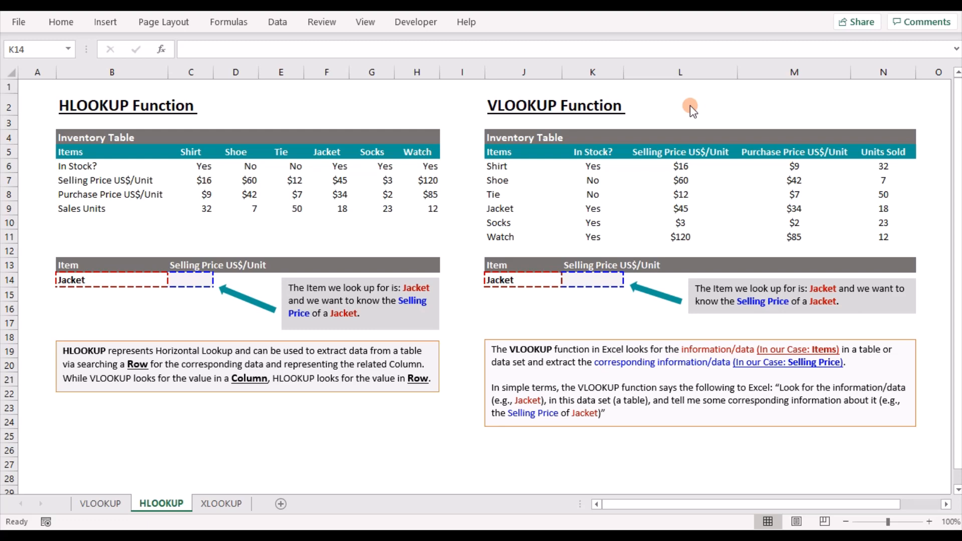
mouse_move(648, 123)
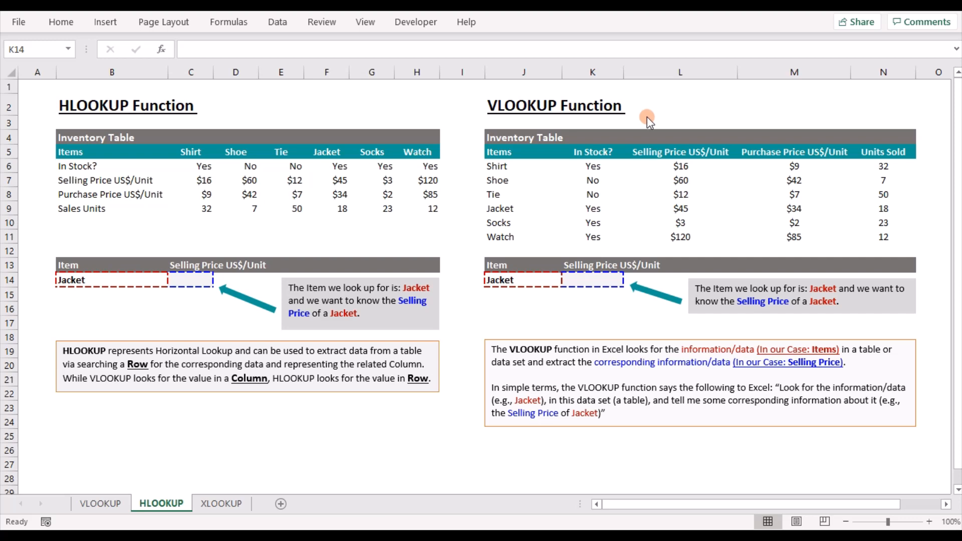
Step: Enter =VLOOKUP(J14, J5:N11, 3, FALSE) in K14 to return Jacket's $45 selling price
click(592, 321)
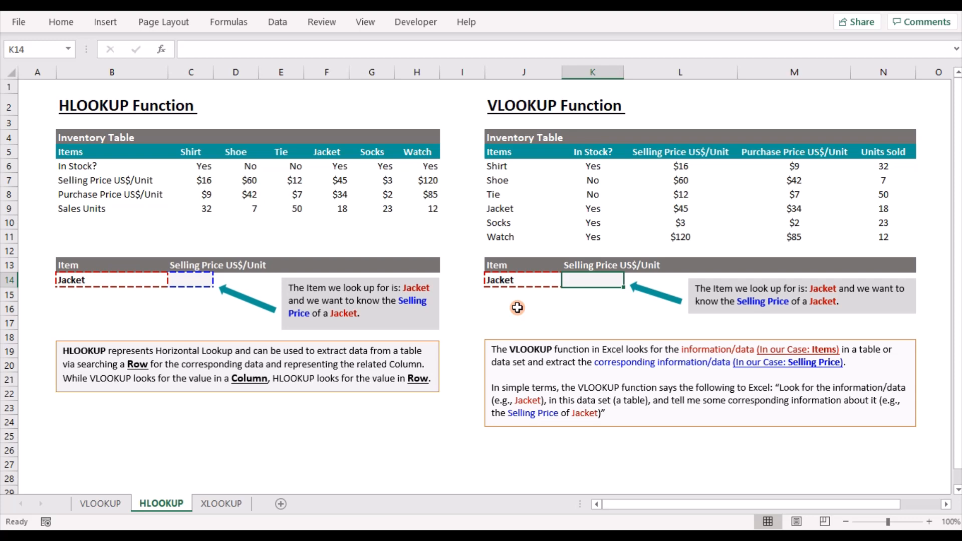
text(=)
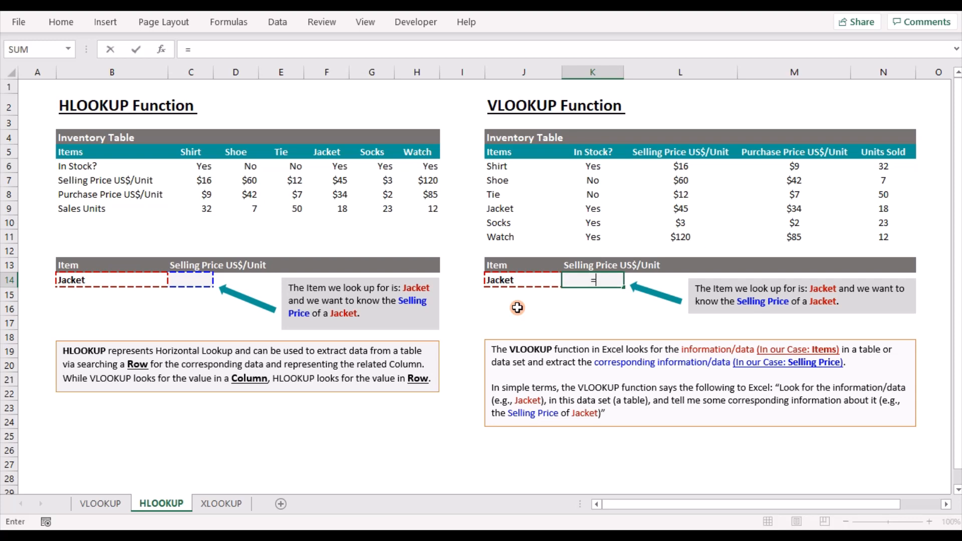
text(vlookup)
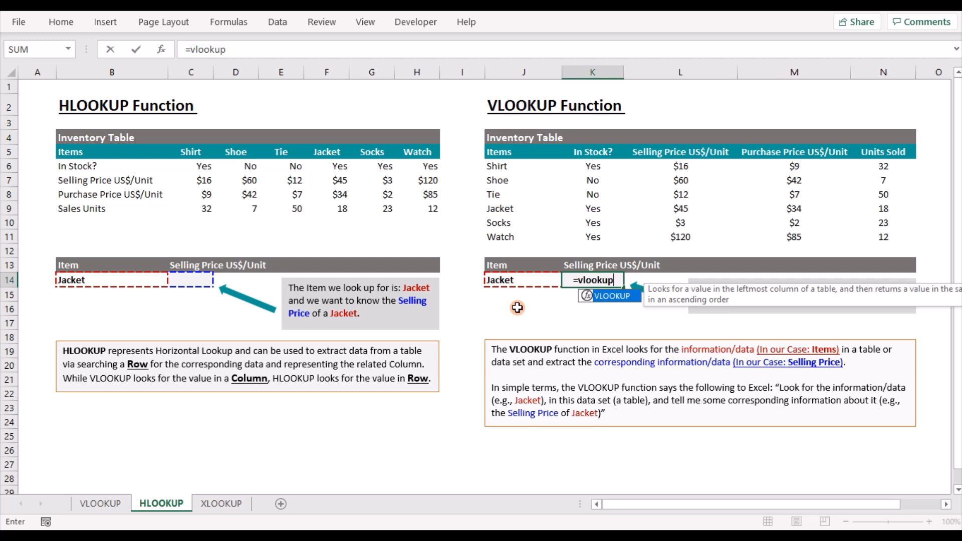
text(()
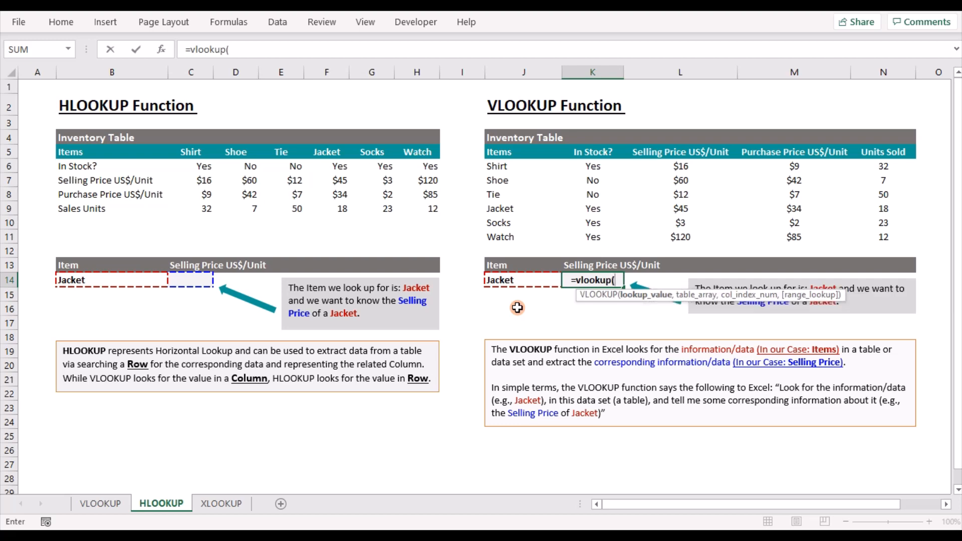
click(520, 280)
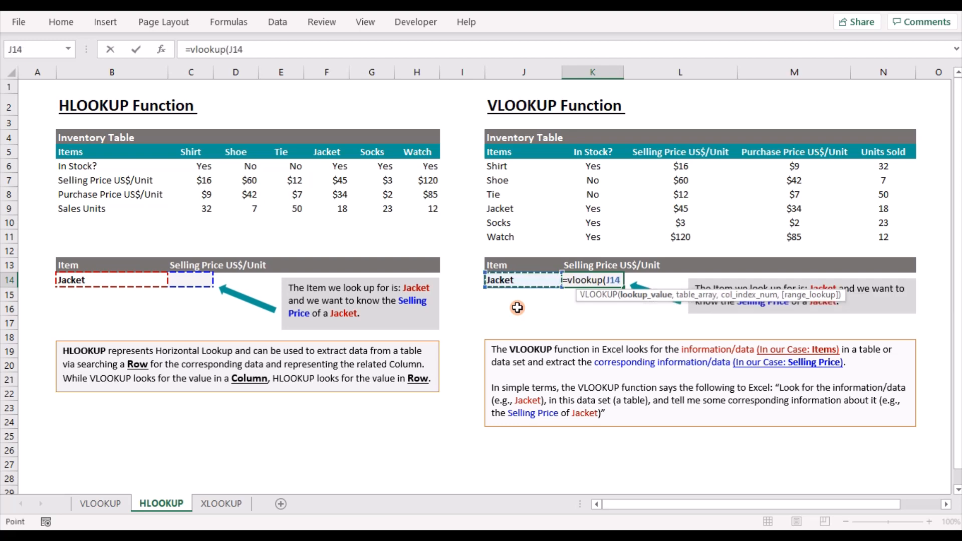
text(,)
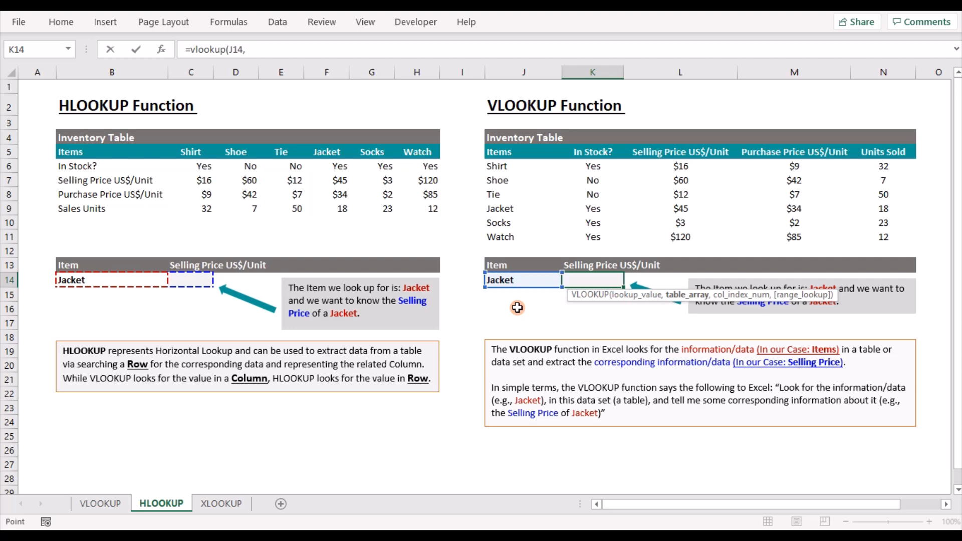
click(509, 152)
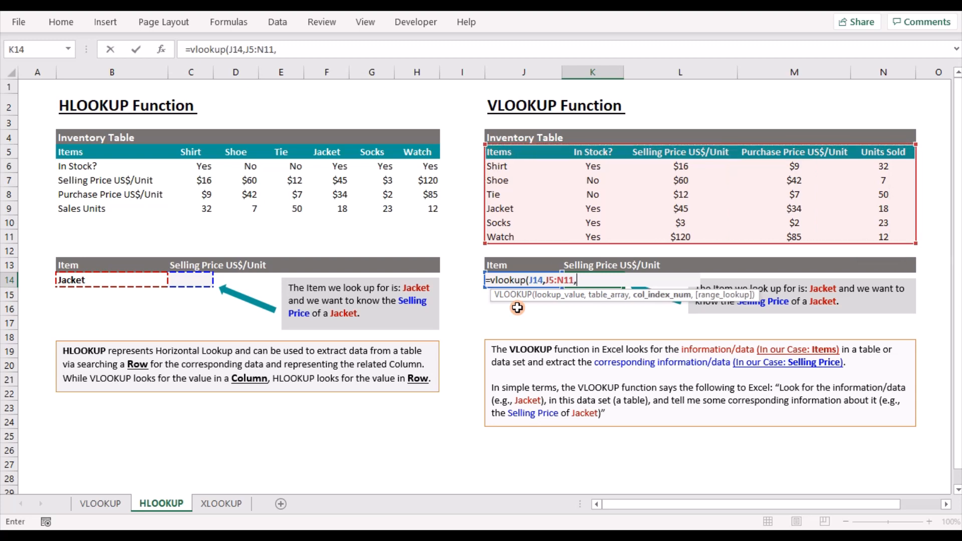
mouse_move(646, 214)
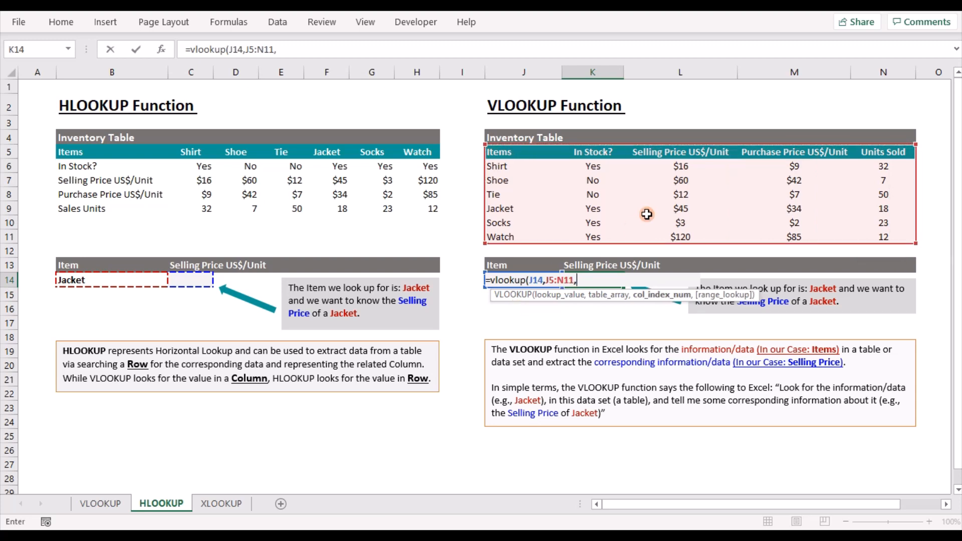
mouse_move(653, 237)
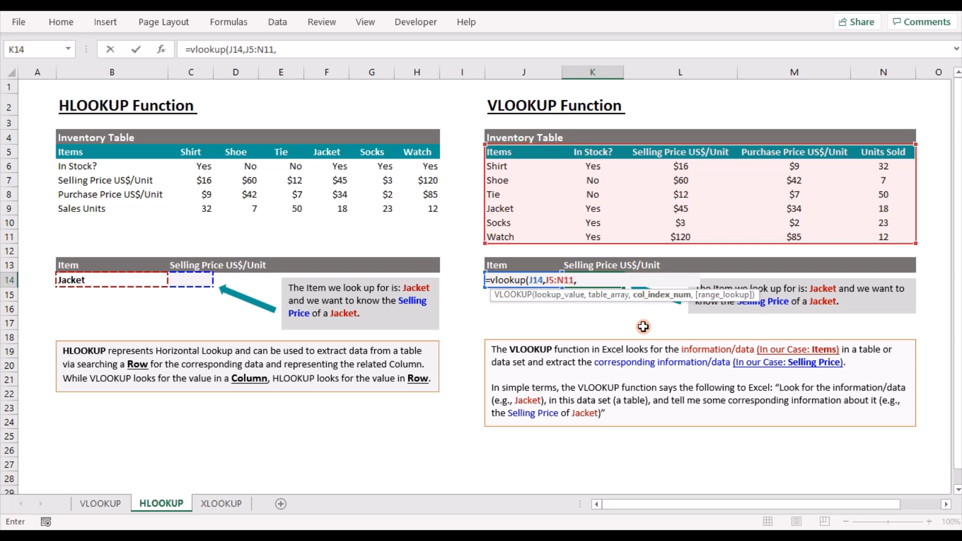
text(3,fa)
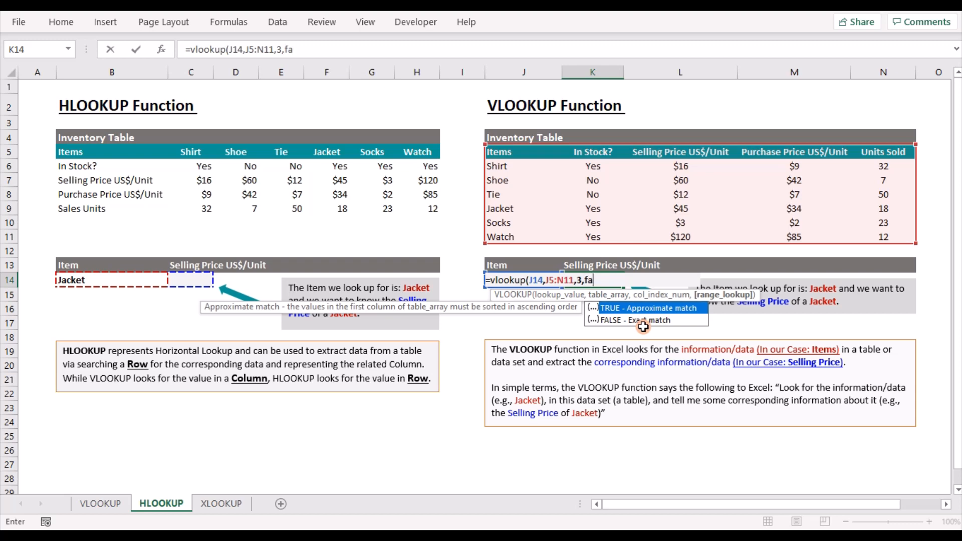
text(lse))
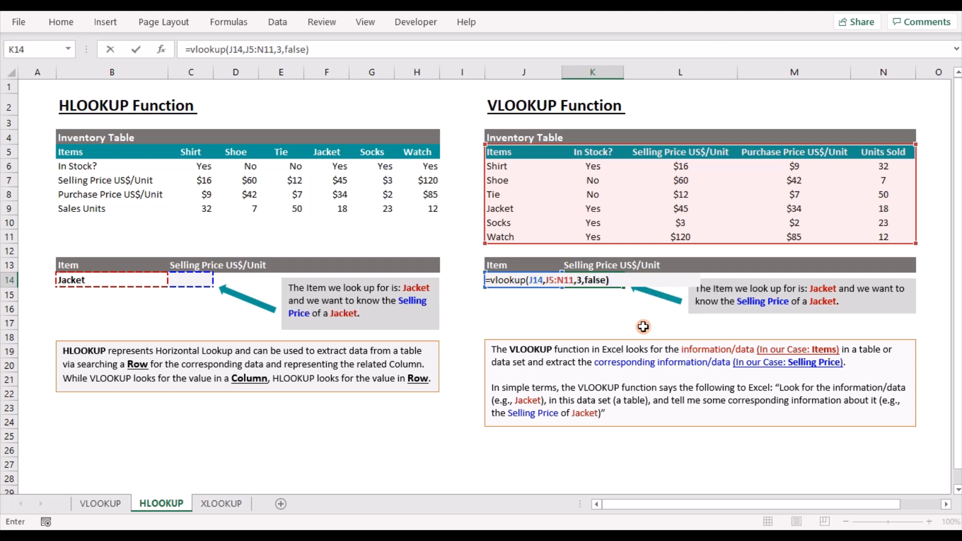
key(Enter)
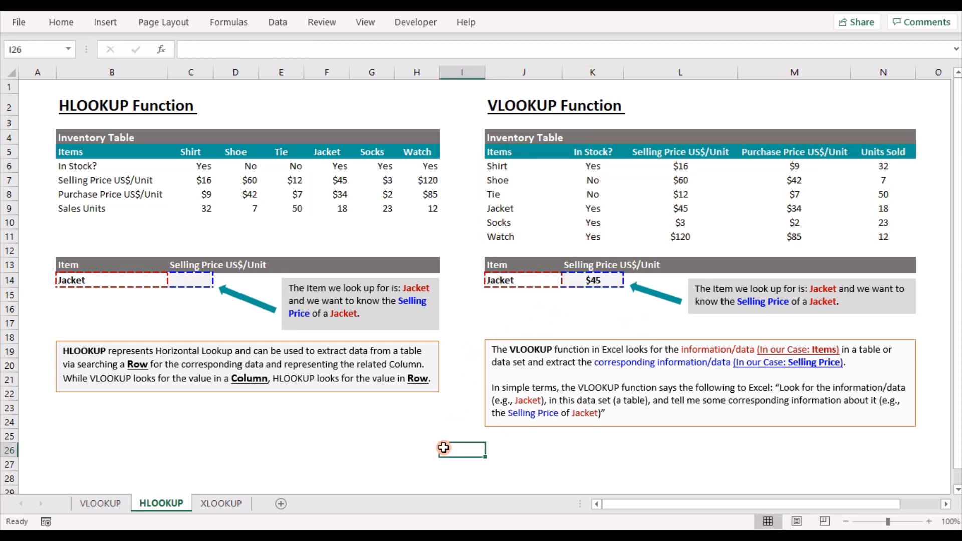
mouse_move(285, 117)
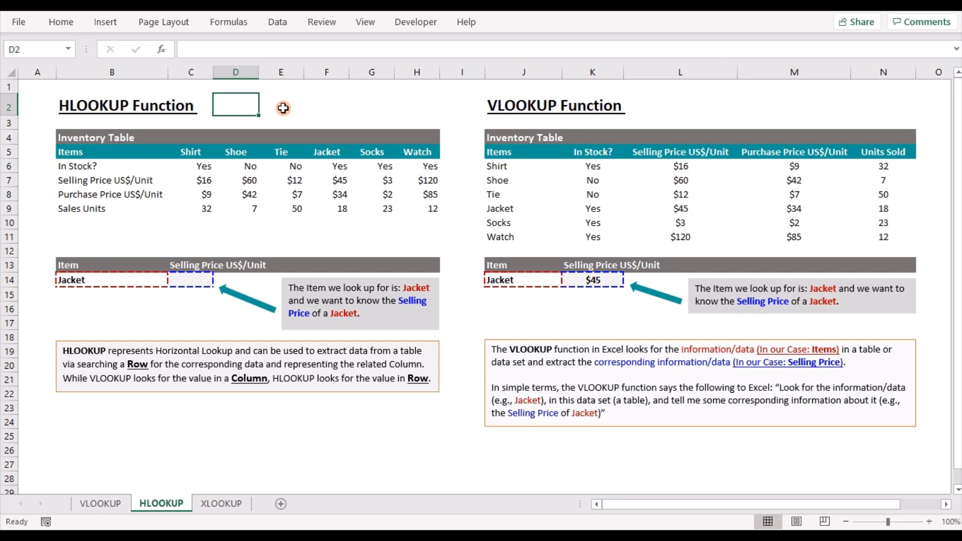
click(281, 107)
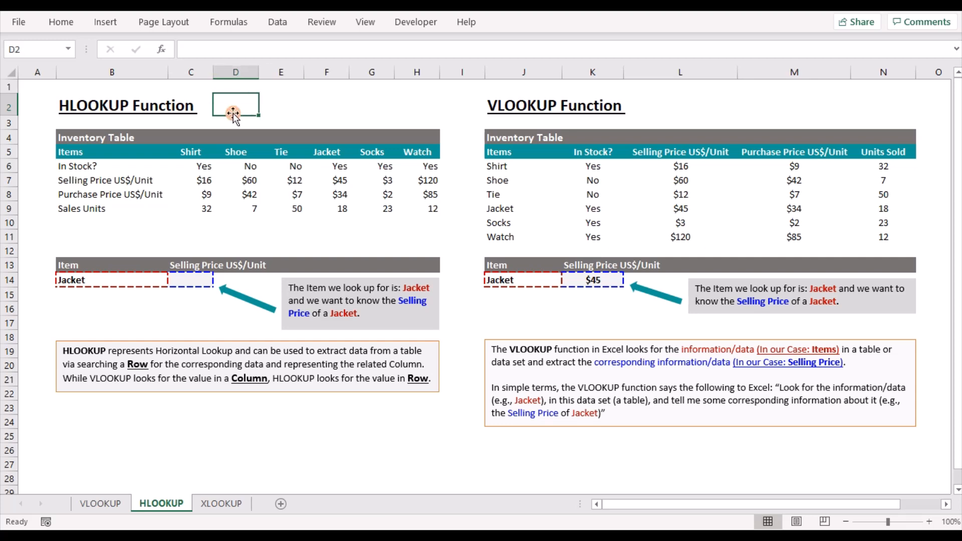
mouse_move(570, 232)
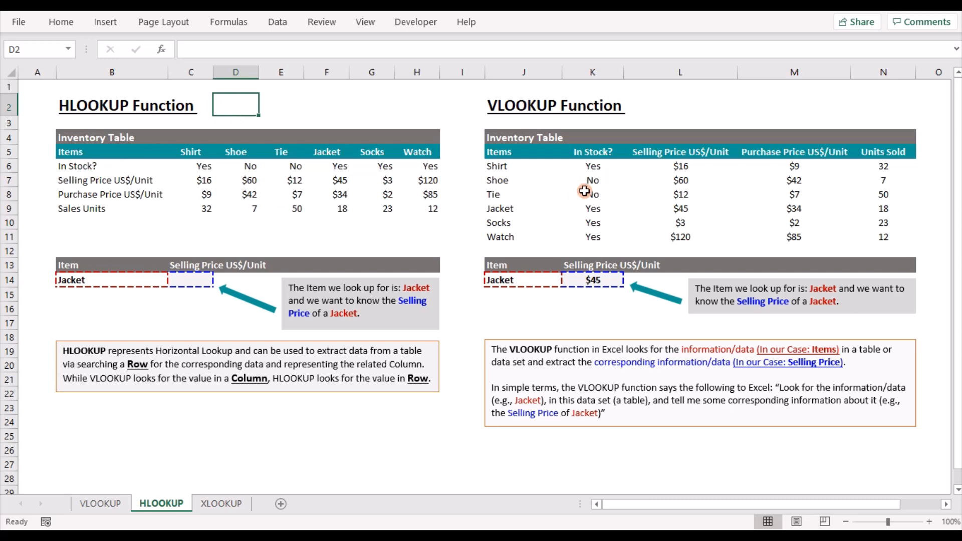
mouse_move(601, 166)
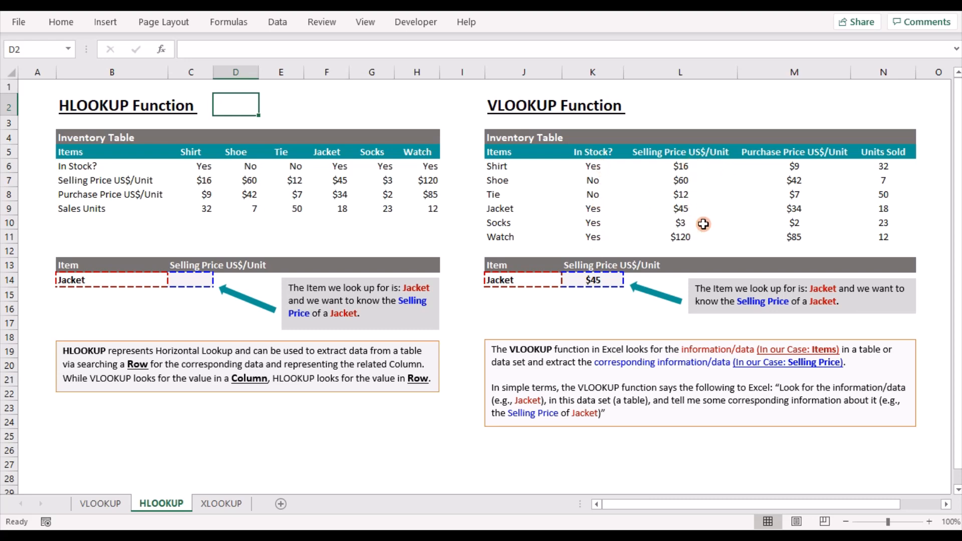
mouse_move(70, 180)
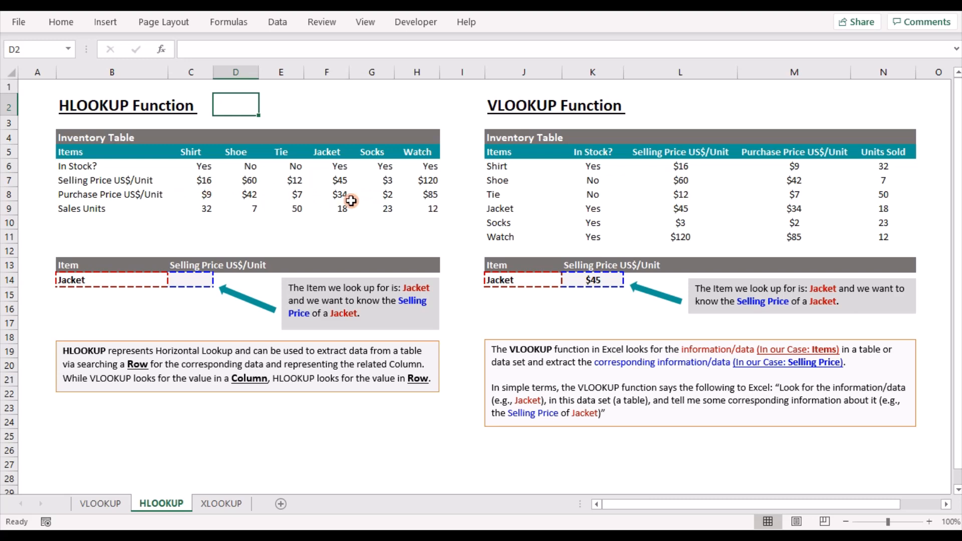
mouse_move(193, 411)
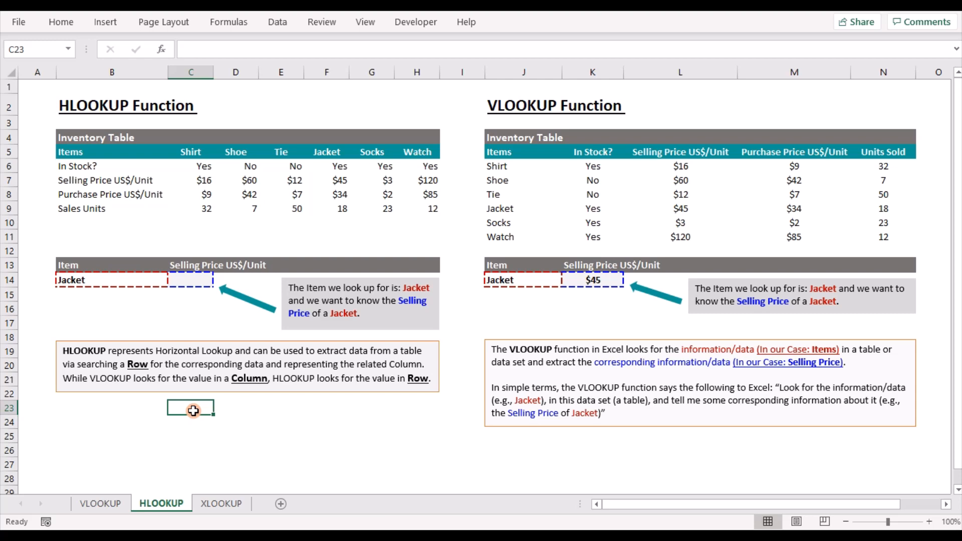
mouse_move(382, 201)
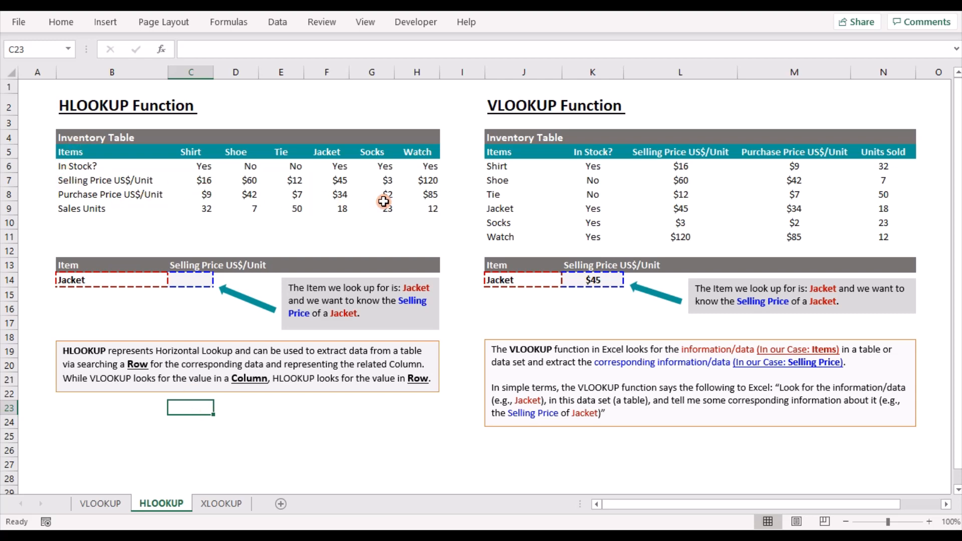
mouse_move(65, 359)
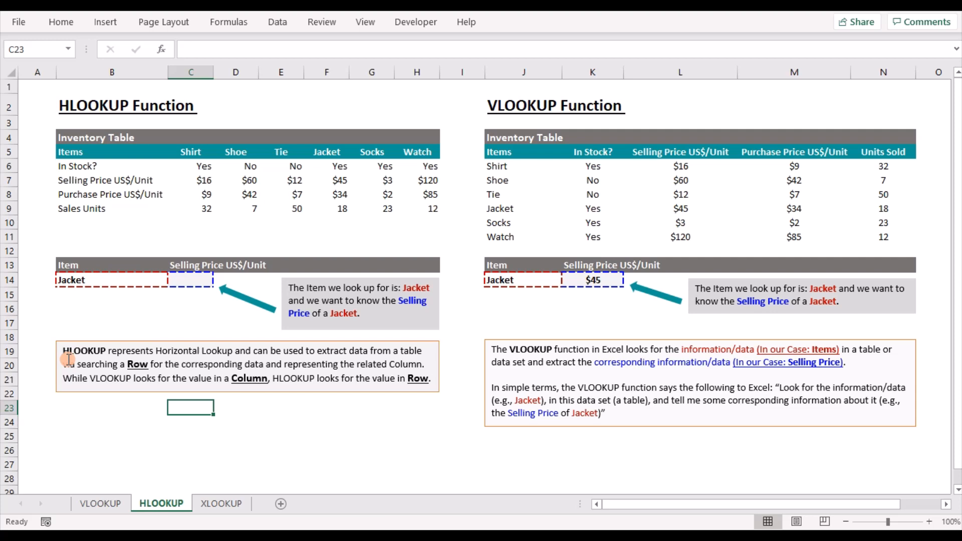
mouse_move(195, 365)
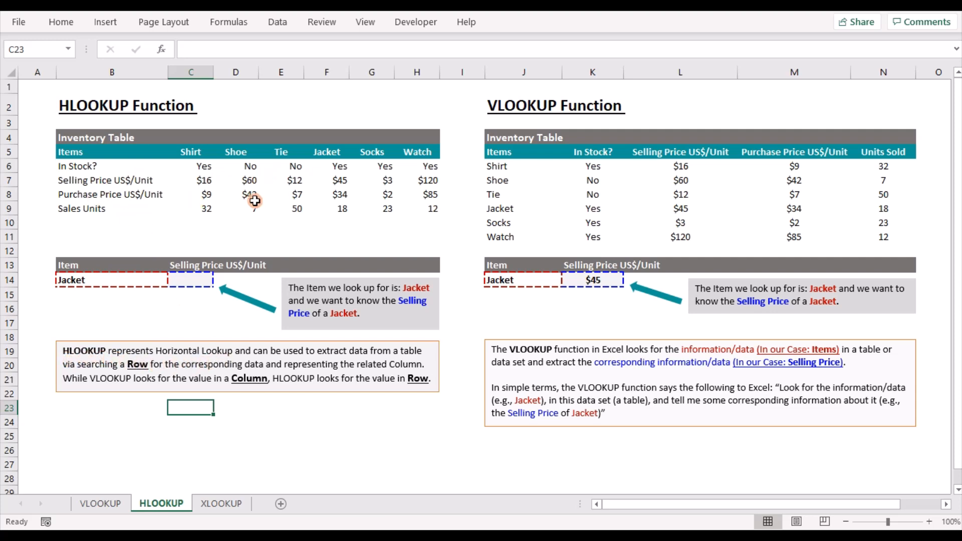
mouse_move(202, 363)
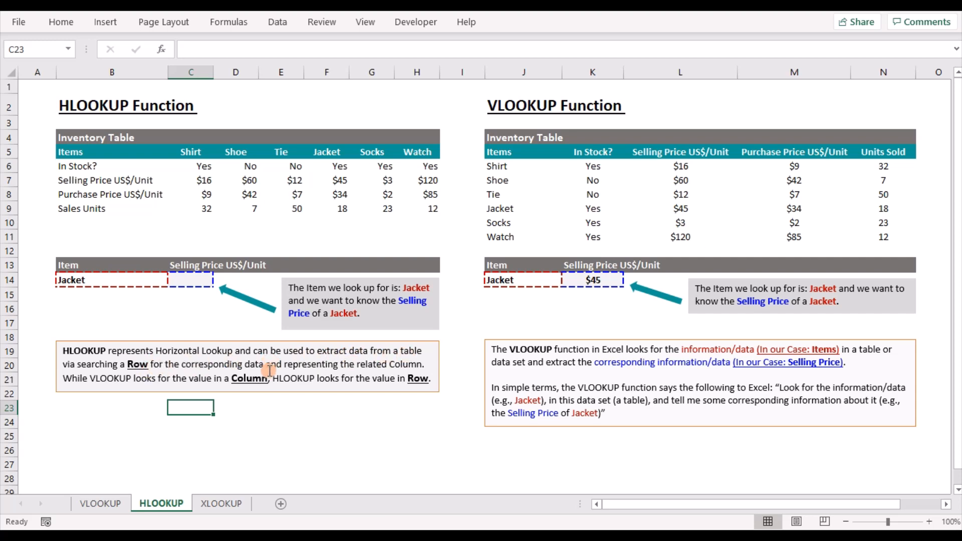
mouse_move(82, 399)
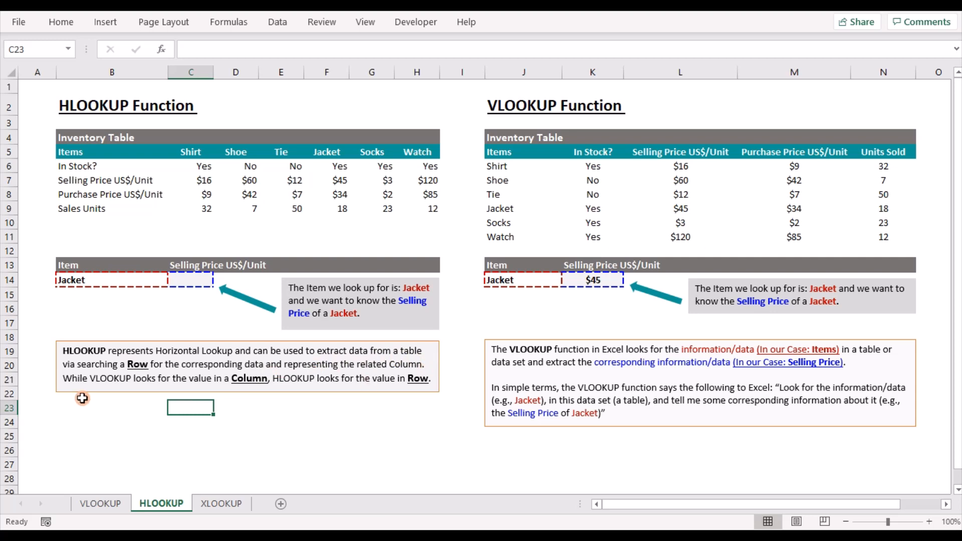
mouse_move(571, 152)
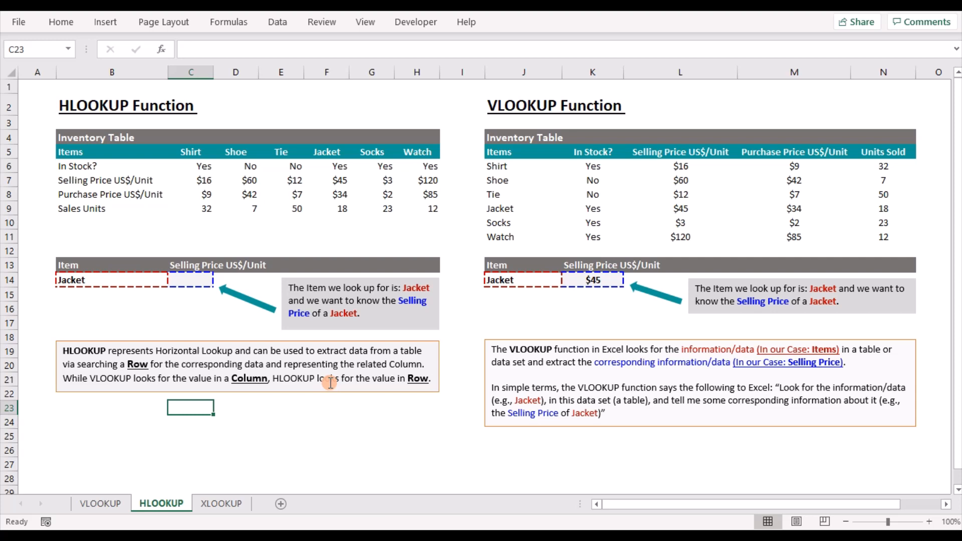
mouse_move(241, 271)
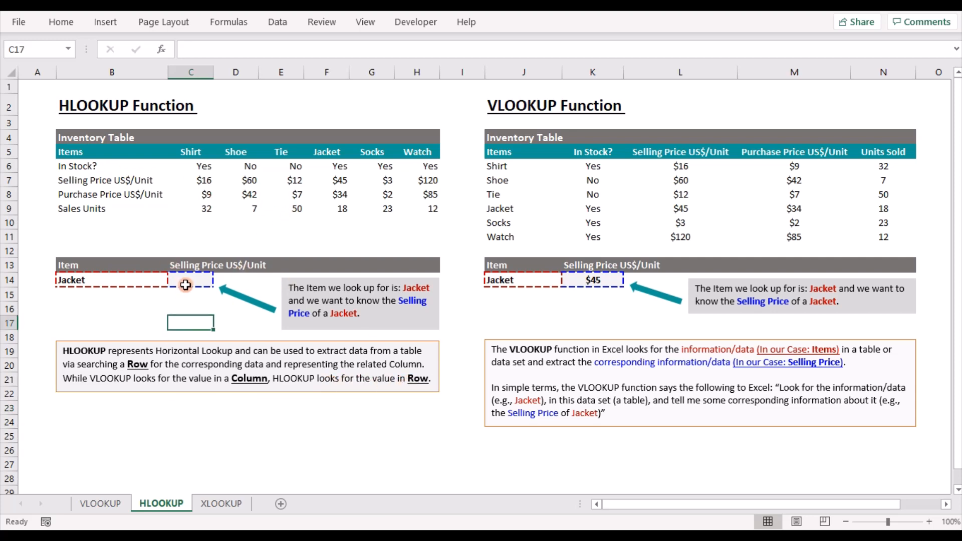
Step: Start an HLOOKUP in C14 using B14 as the lookup value and B5:H9 as the table
click(190, 281)
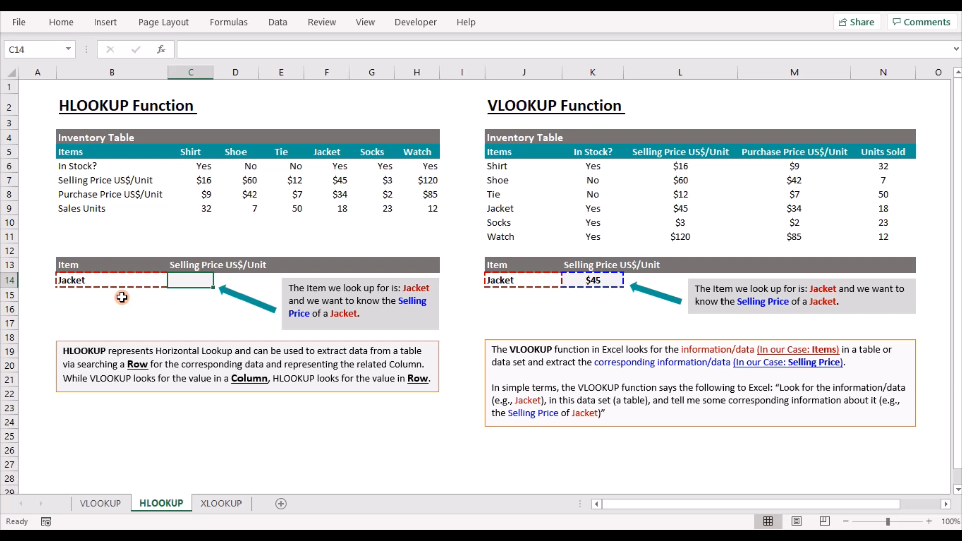
text(=)
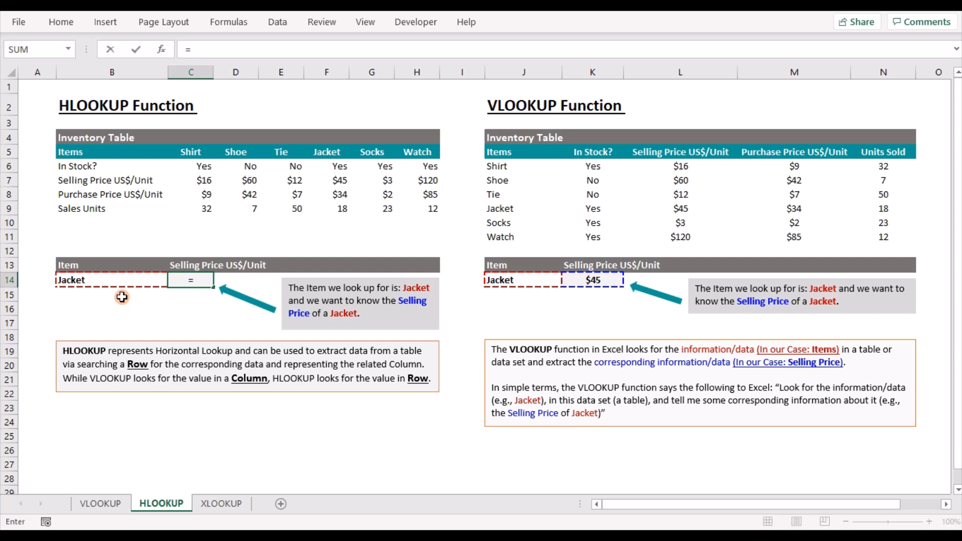
text(hlookup)
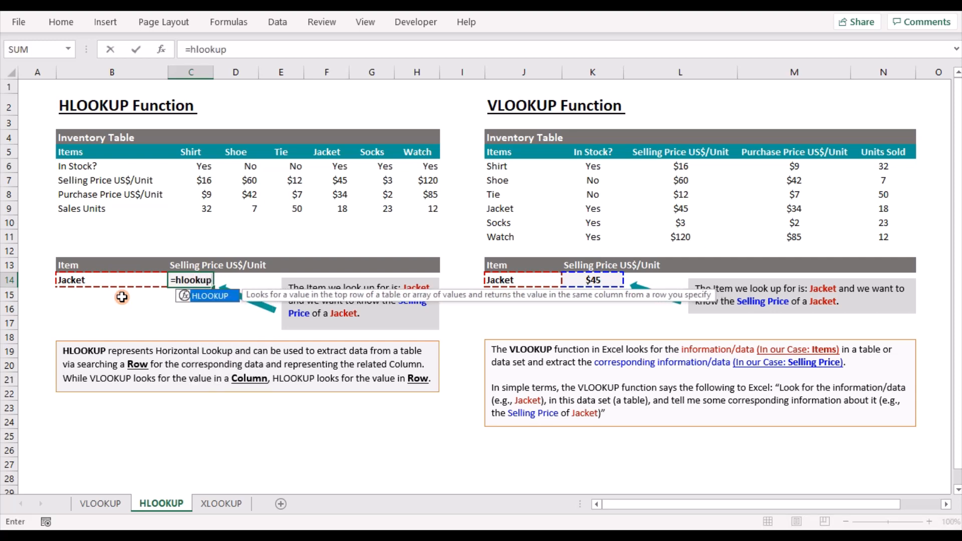
text((B14)
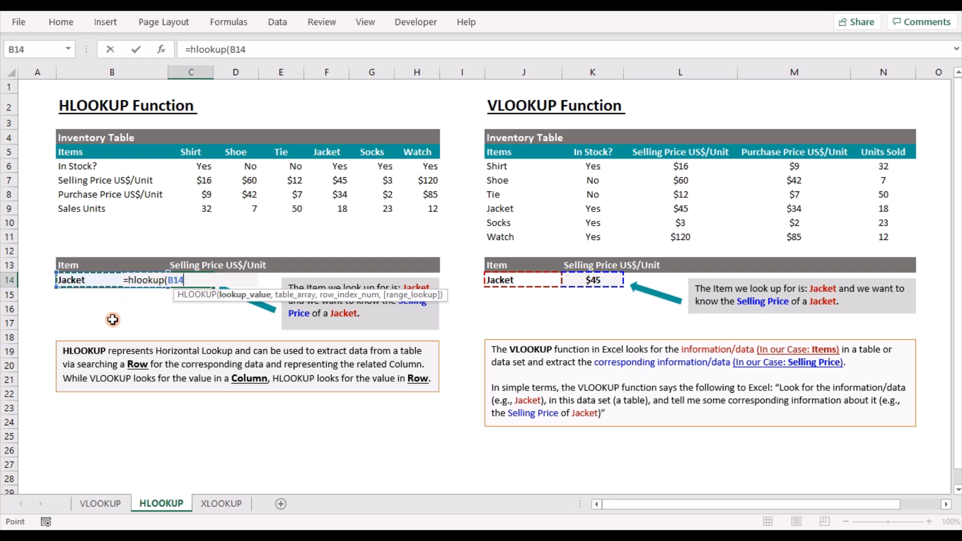
text(,B5:H9)
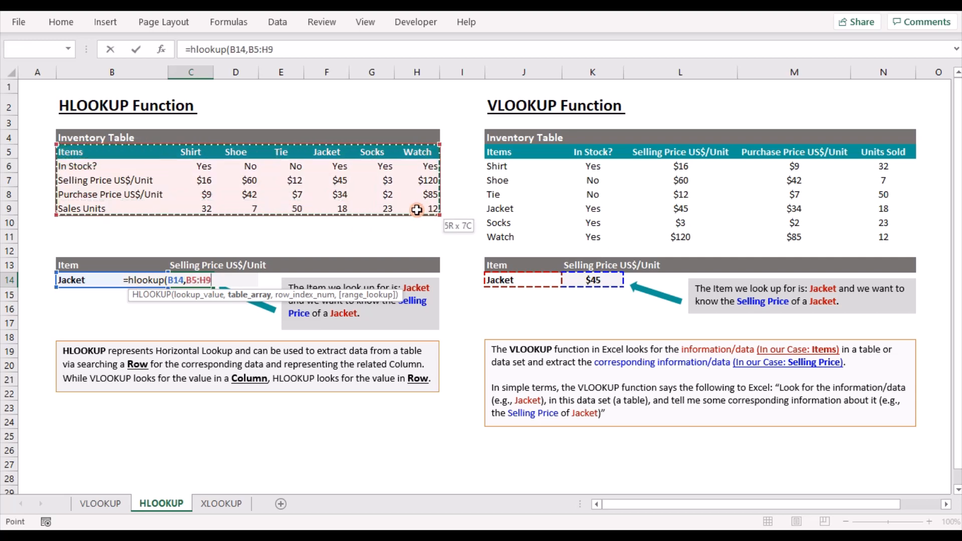
Step: Add a comma after the B5:H9 table range in the HLOOKUP formula
text(,)
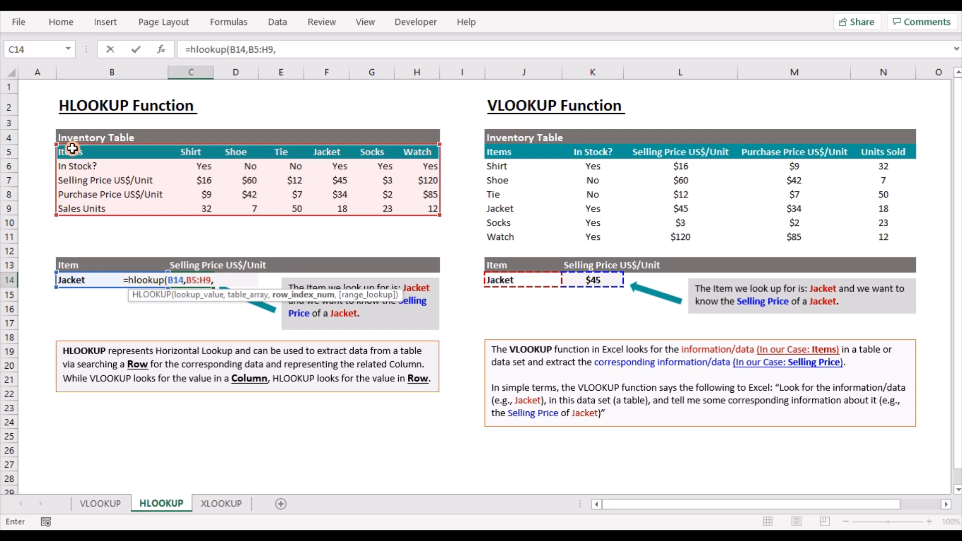
mouse_move(73, 184)
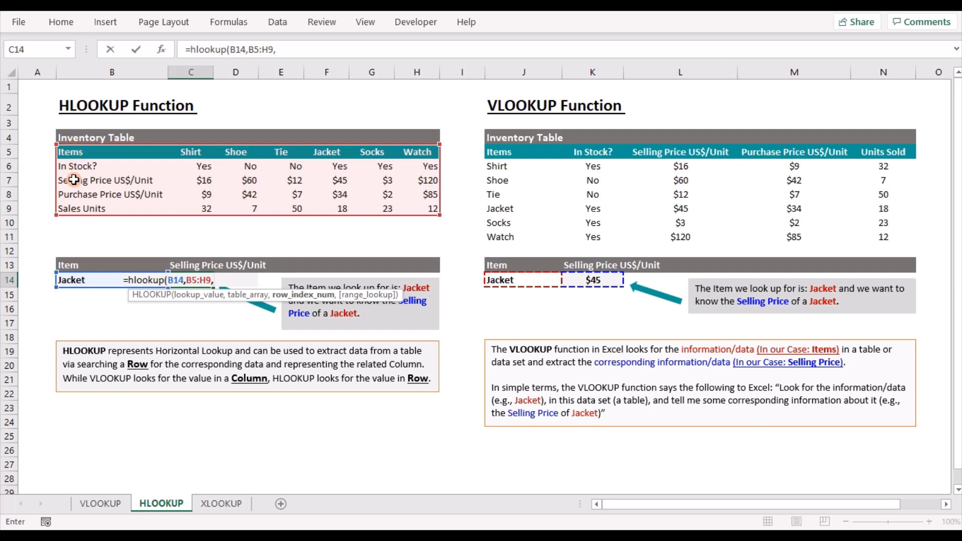
Step: Finish the HLOOKUP with row 3 and FALSE for exact match, showing $45
text(3,)
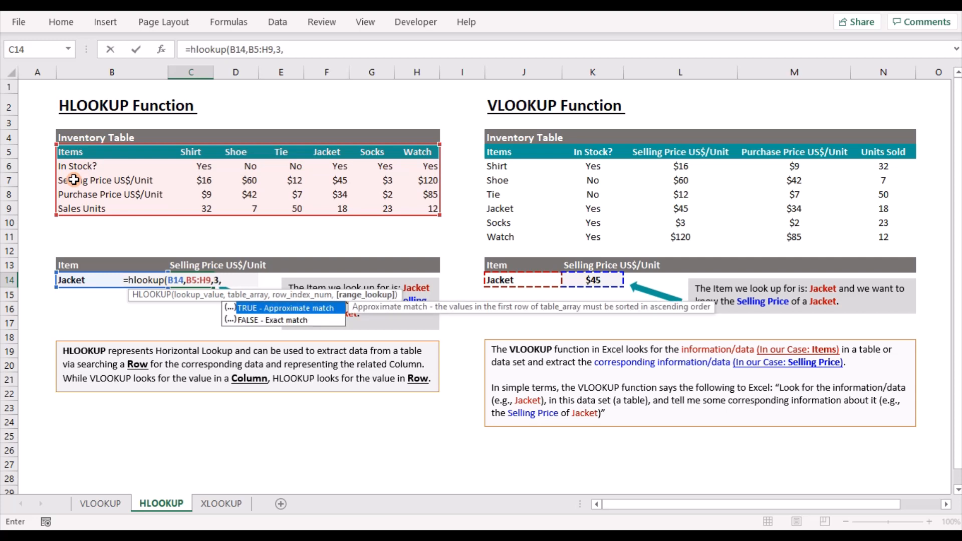
text(f)
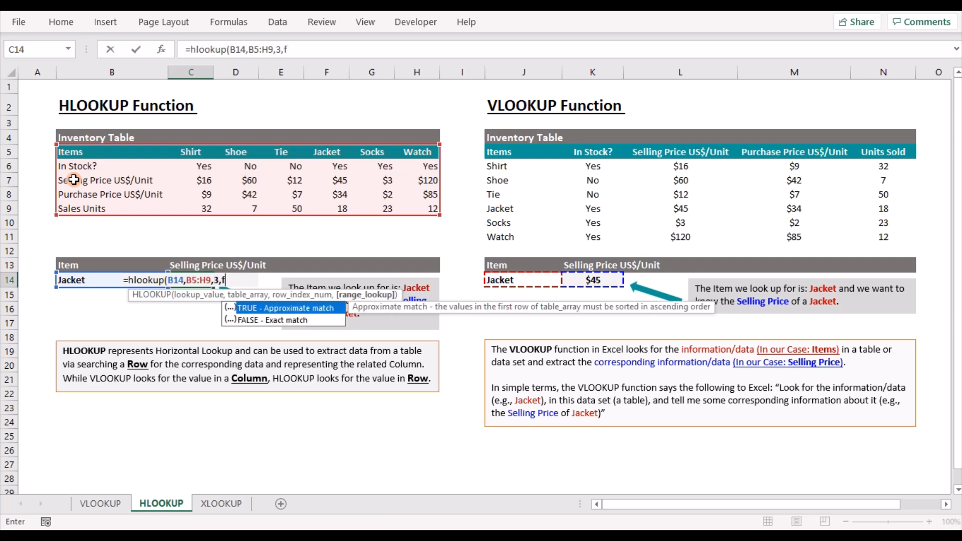
text(alse))
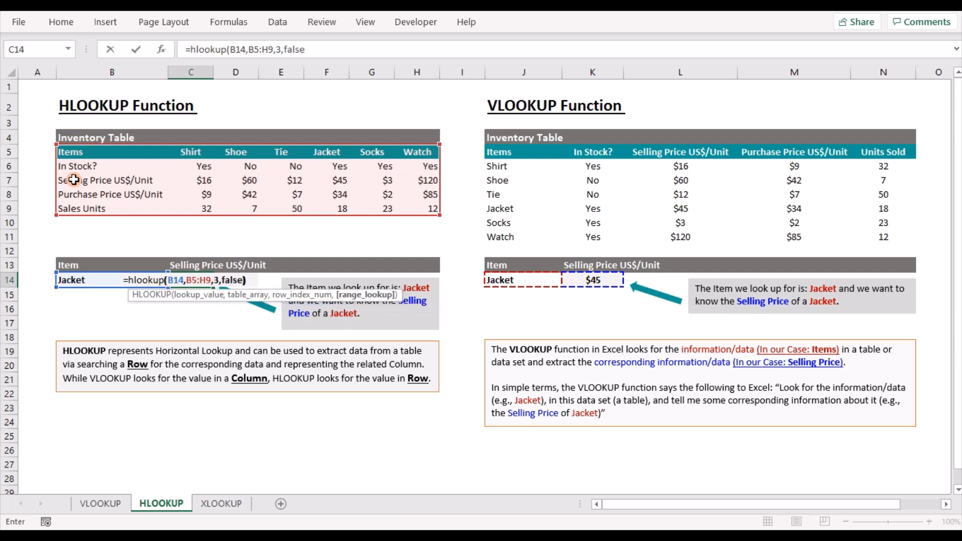
key(Enter)
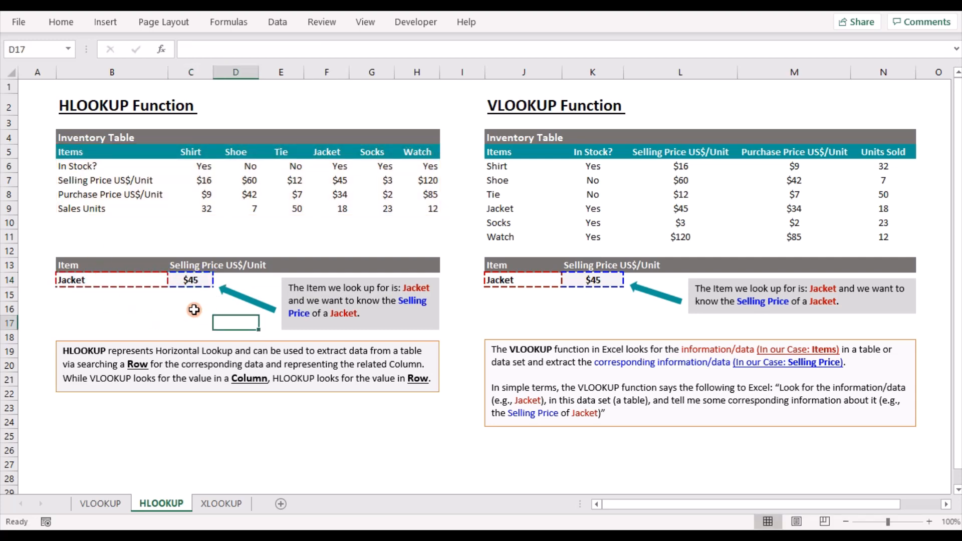
mouse_move(97, 284)
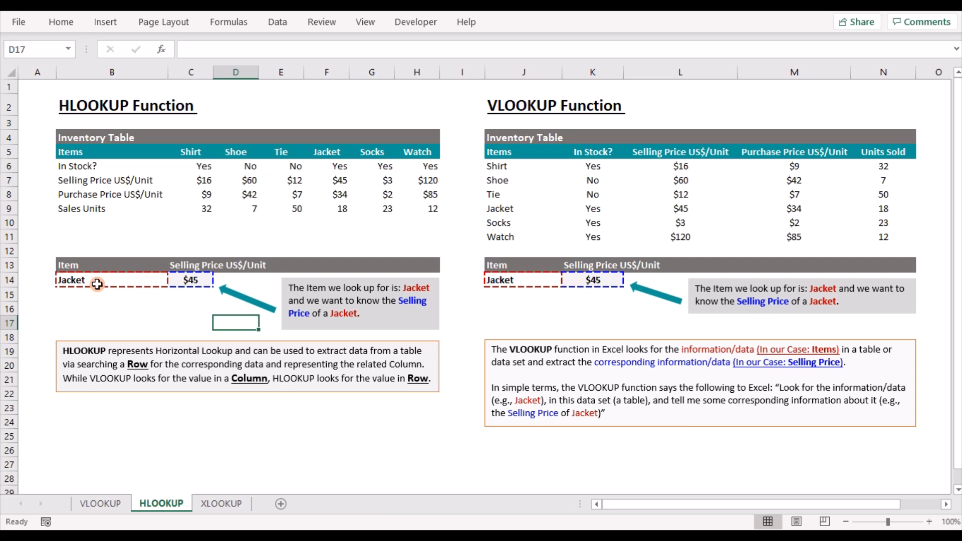
Step: Change the lookup item in B14 from Shoe to Tie so C14 returns $12
text(Sh)
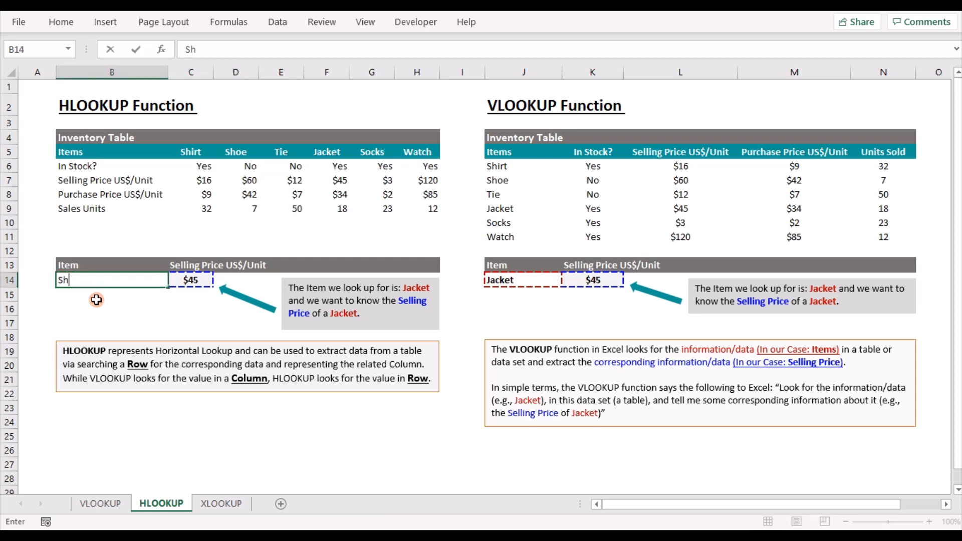
text(Shoe)
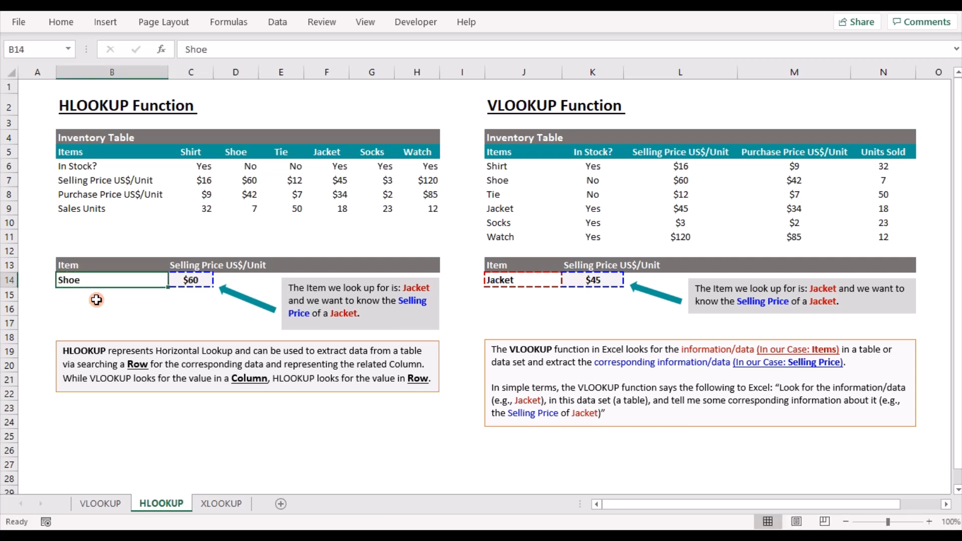
text(Tie)
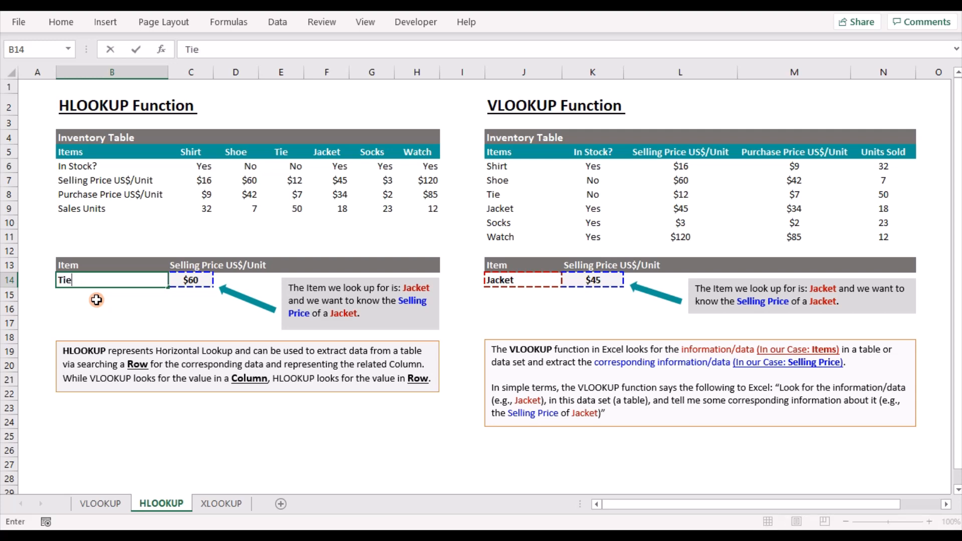
key(Enter)
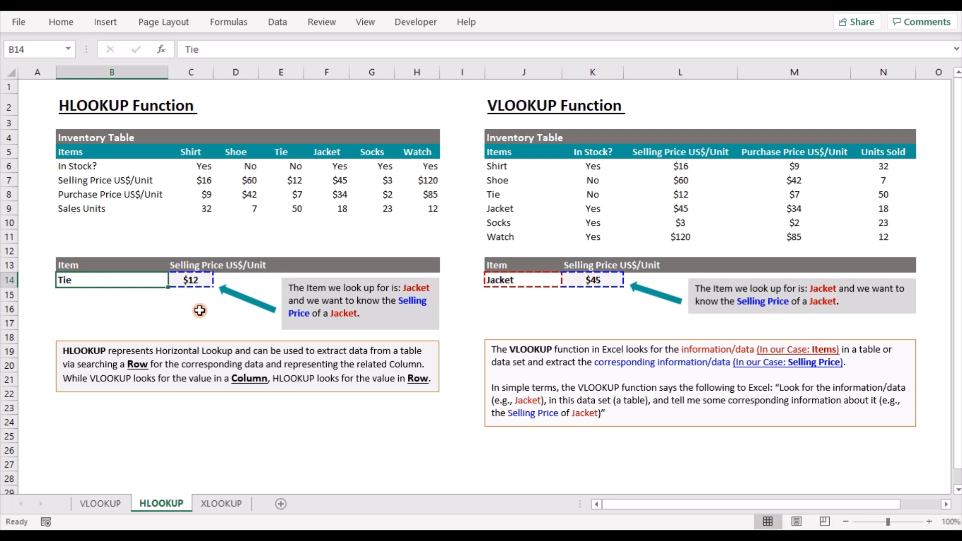
click(390, 450)
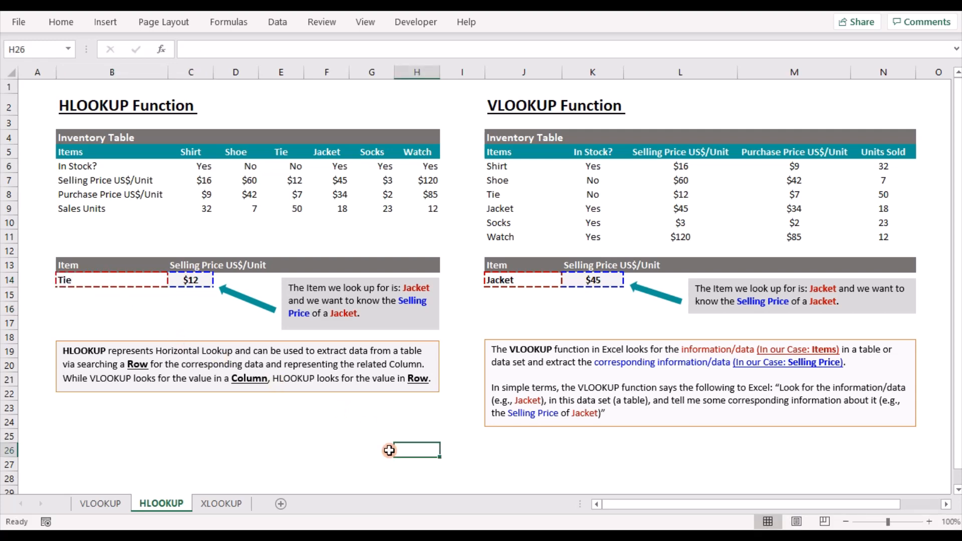
mouse_move(171, 125)
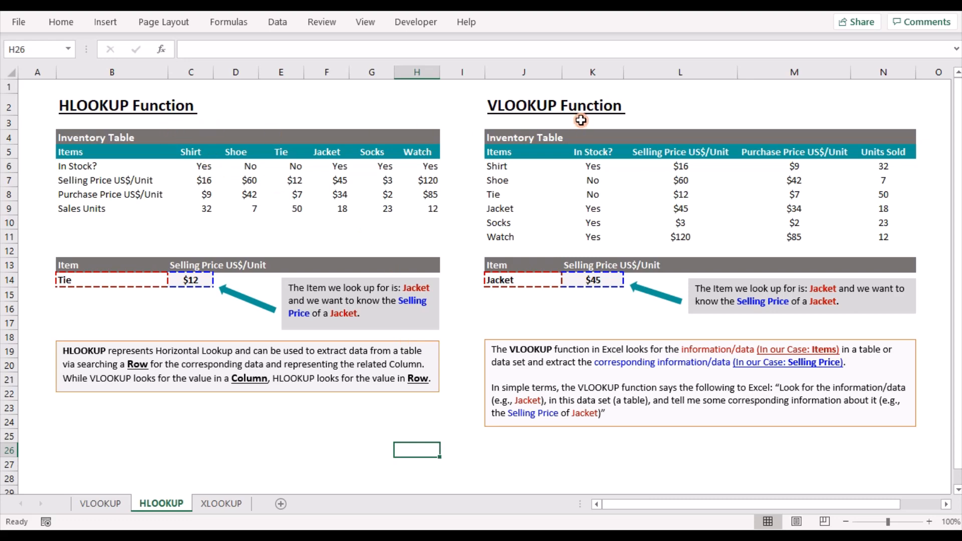
mouse_move(258, 187)
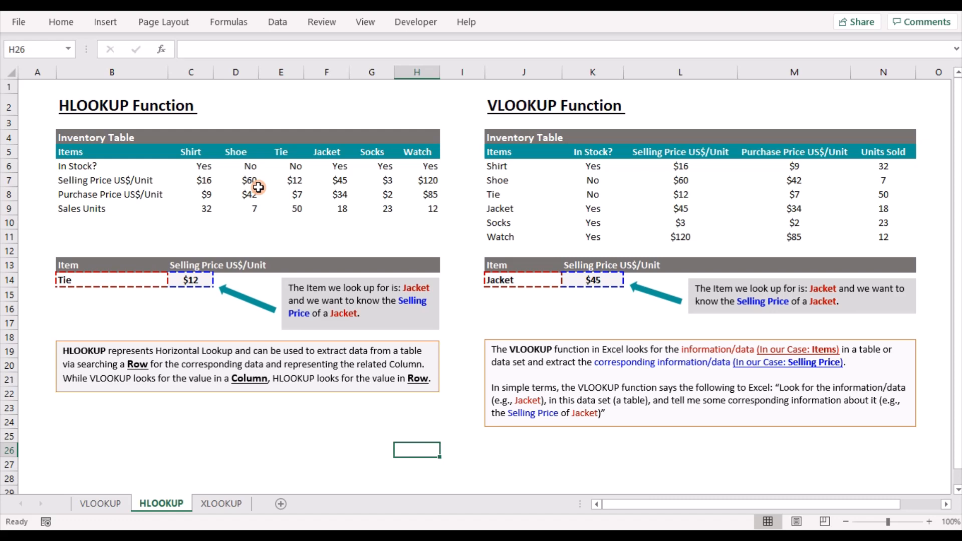
mouse_move(301, 197)
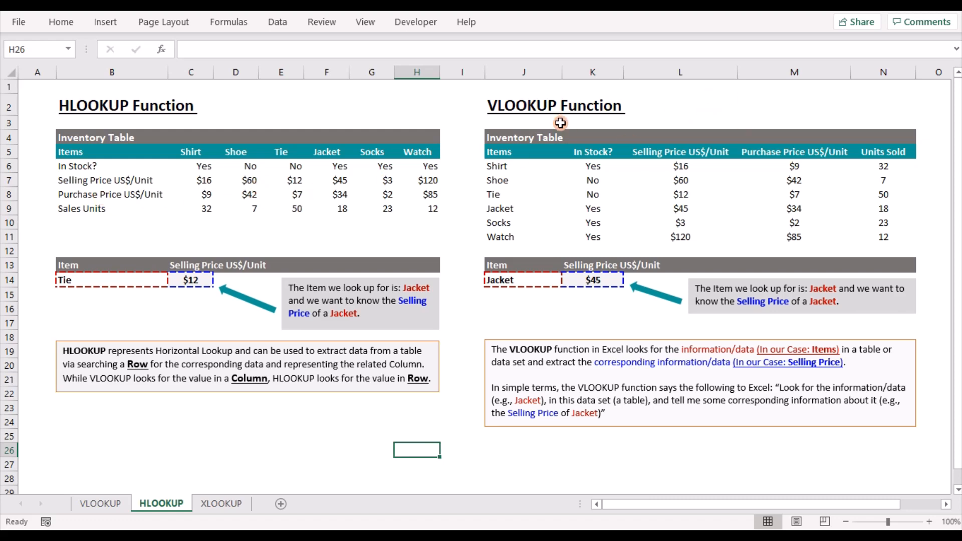
mouse_move(540, 124)
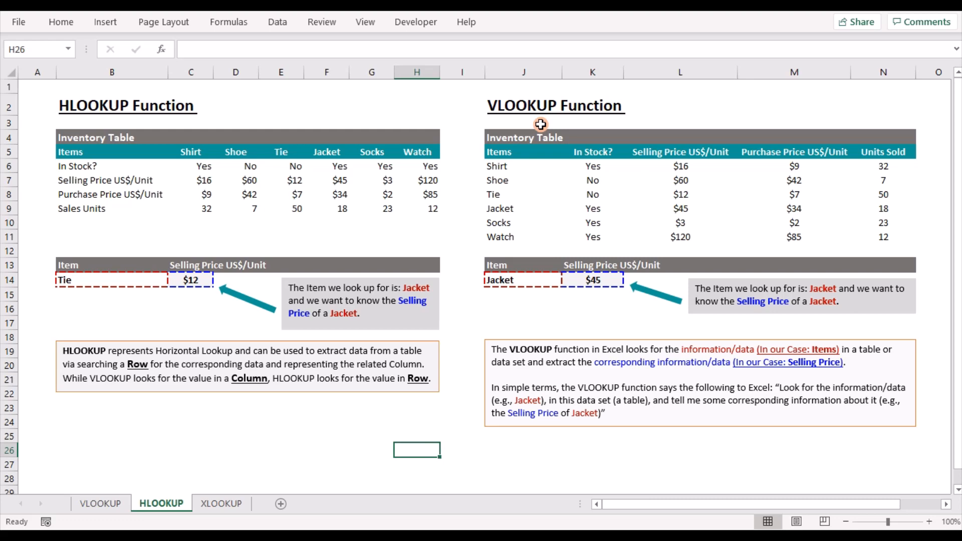
mouse_move(526, 128)
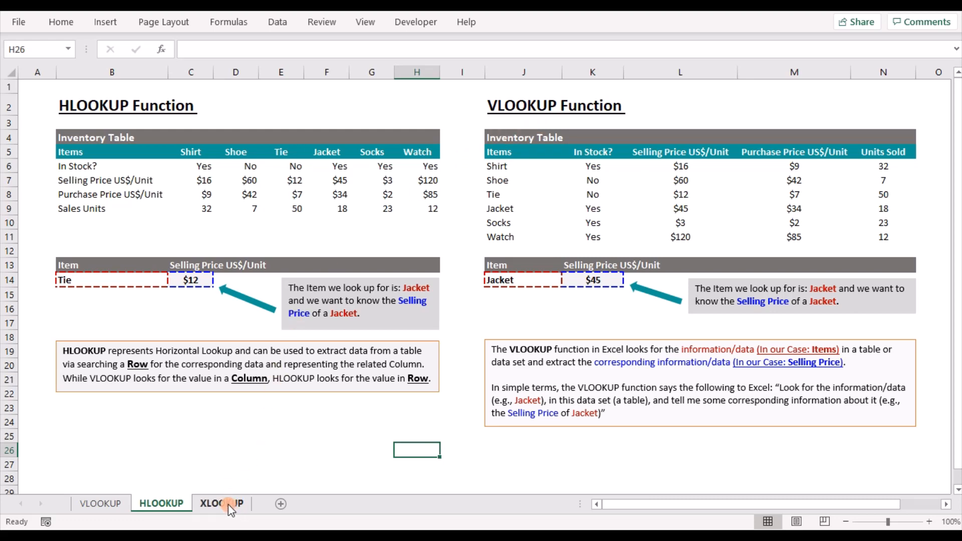
Step: Switch to the XLOOKUP worksheet
click(222, 504)
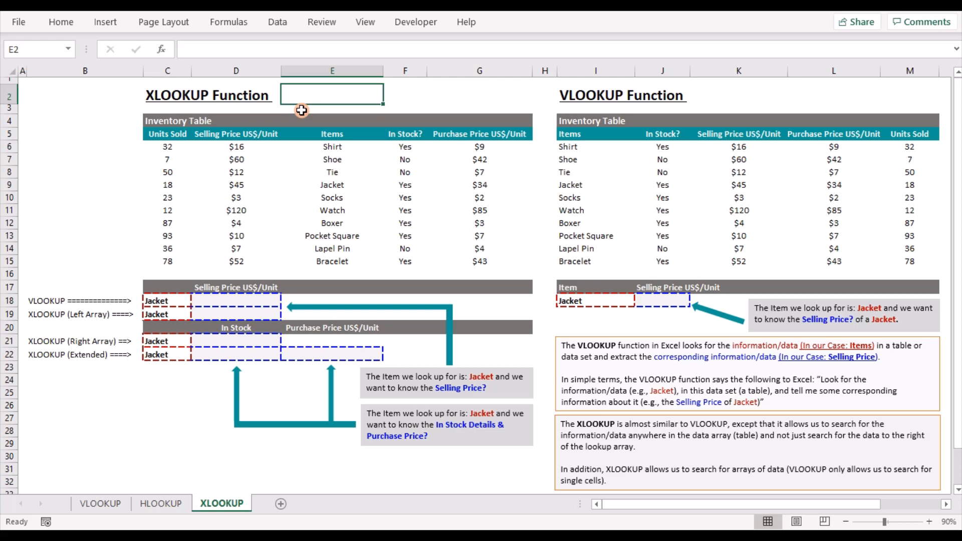
mouse_move(175, 397)
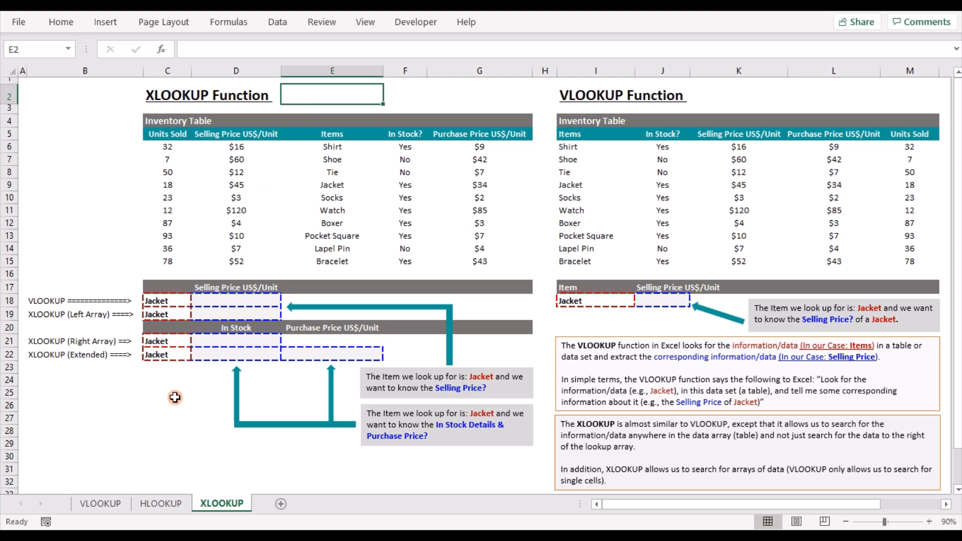
Step: Return to the HLOOKUP worksheet
click(161, 503)
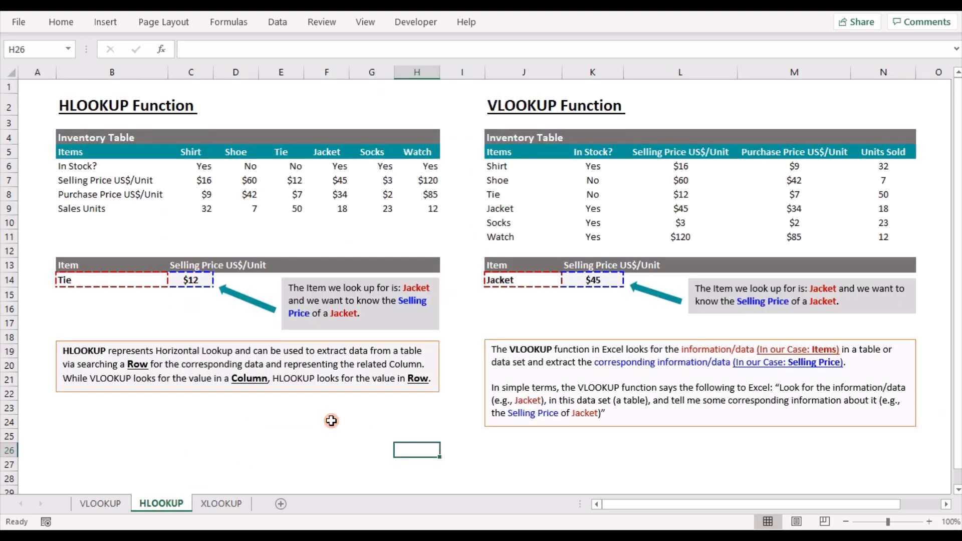
mouse_move(357, 447)
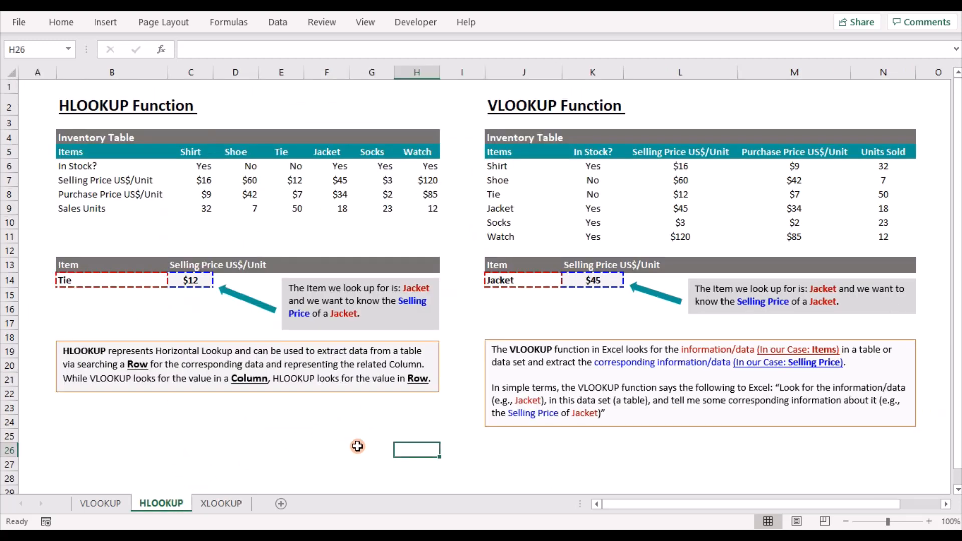